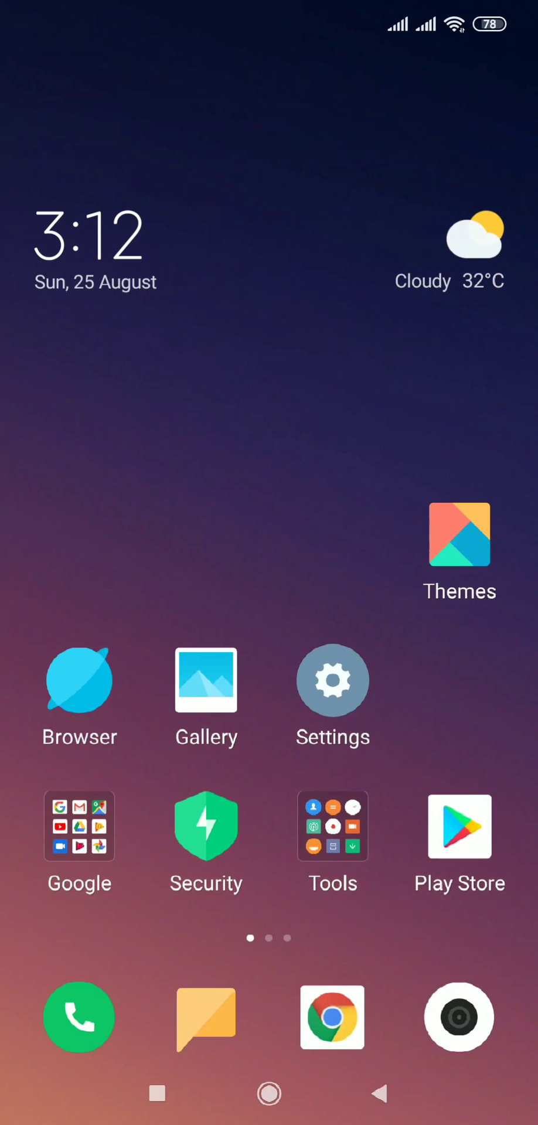
Open the edit page for the 'Watch me stream PUBG MOBILE on Omlet Arcade!' stream
scroll("left", 3)
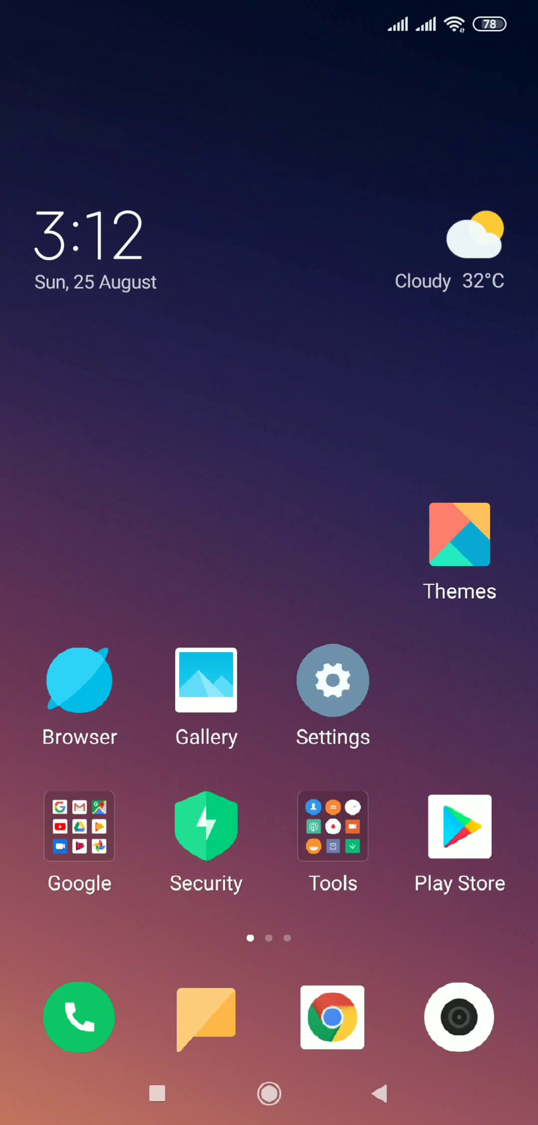
scroll("left", 3)
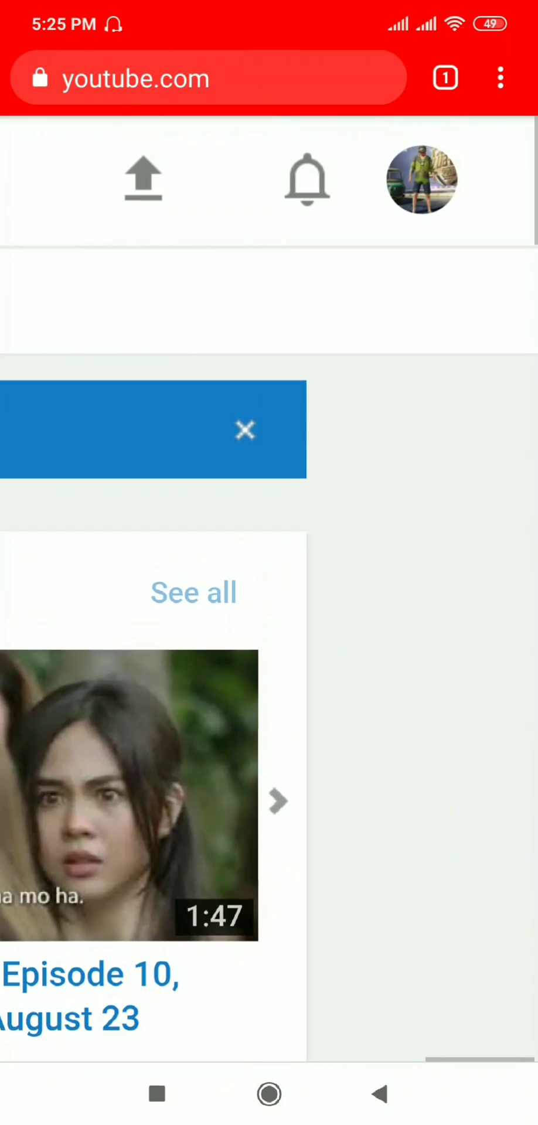
left_click(420, 181)
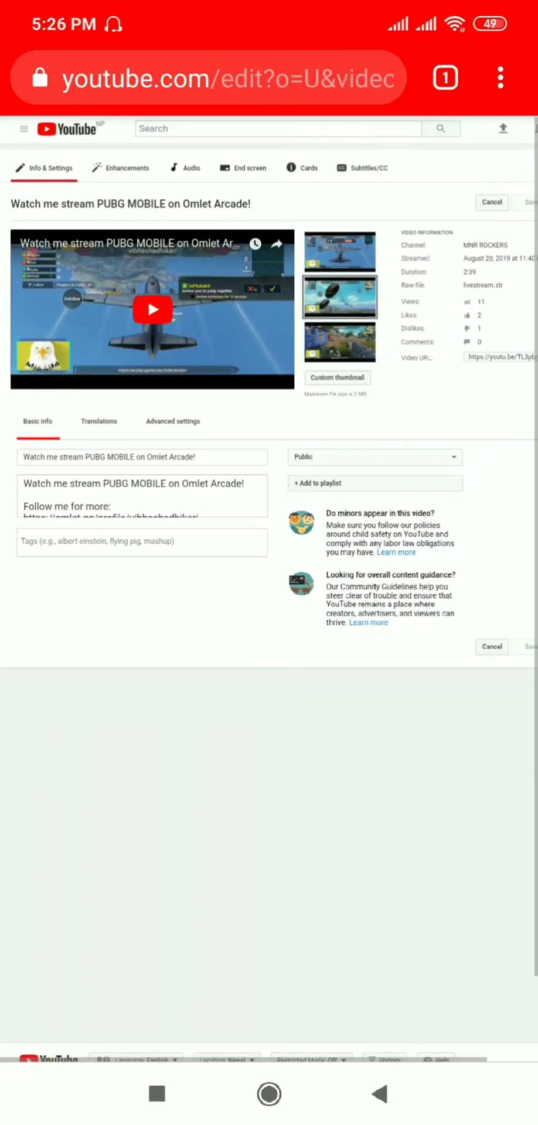
Move from the video edit page to the MNR ROCKERS Creator Studio dashboard
scroll("down", 3)
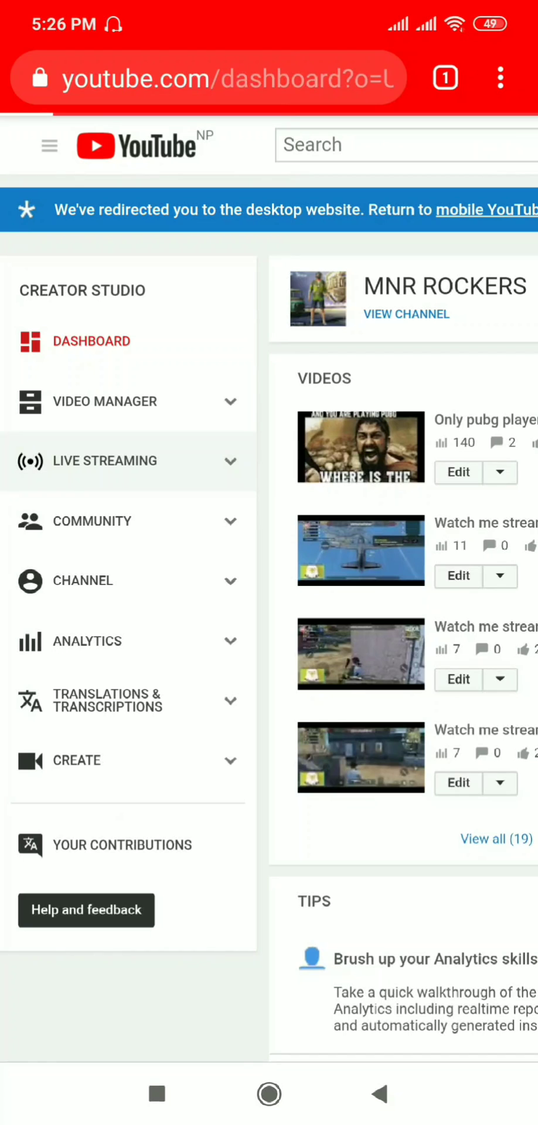
Expand Live Streaming in the sidebar and go to the Events list
left_click(104, 461)
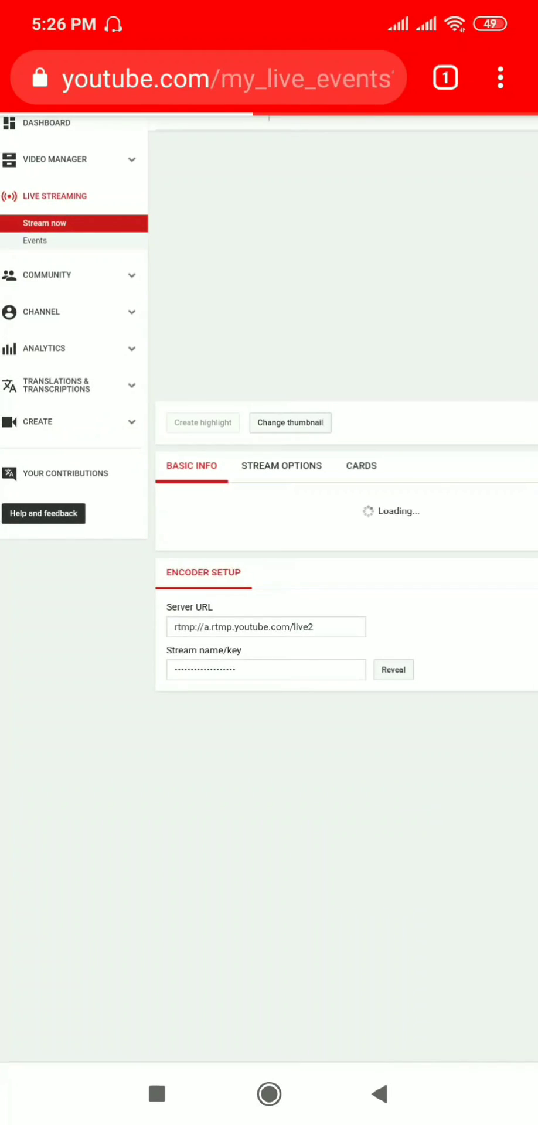
left_click(35, 240)
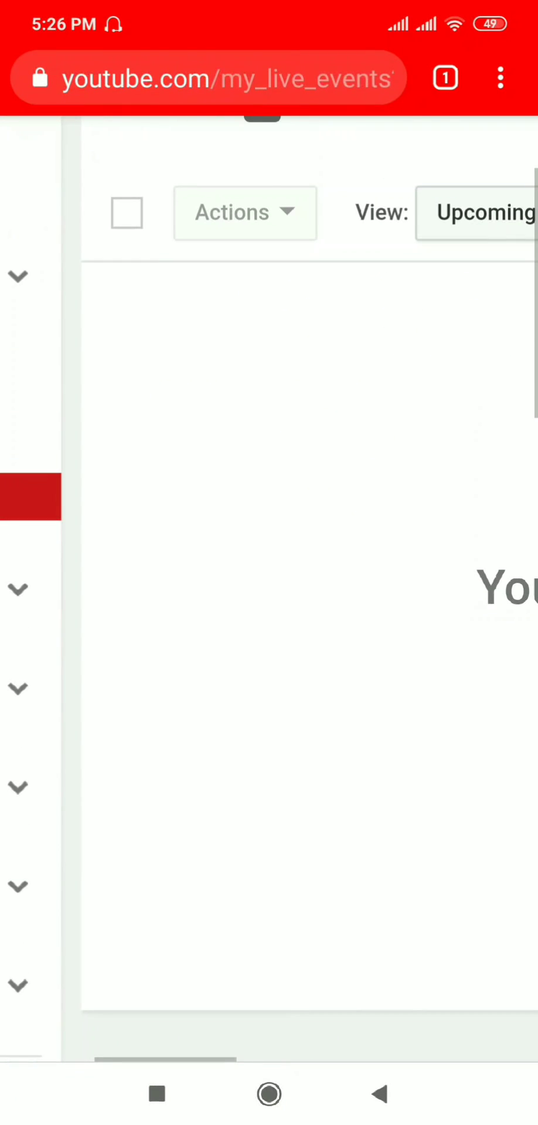
Filter the Events view to Completed, showing the three August 20, 2019 streams
left_click(126, 212)
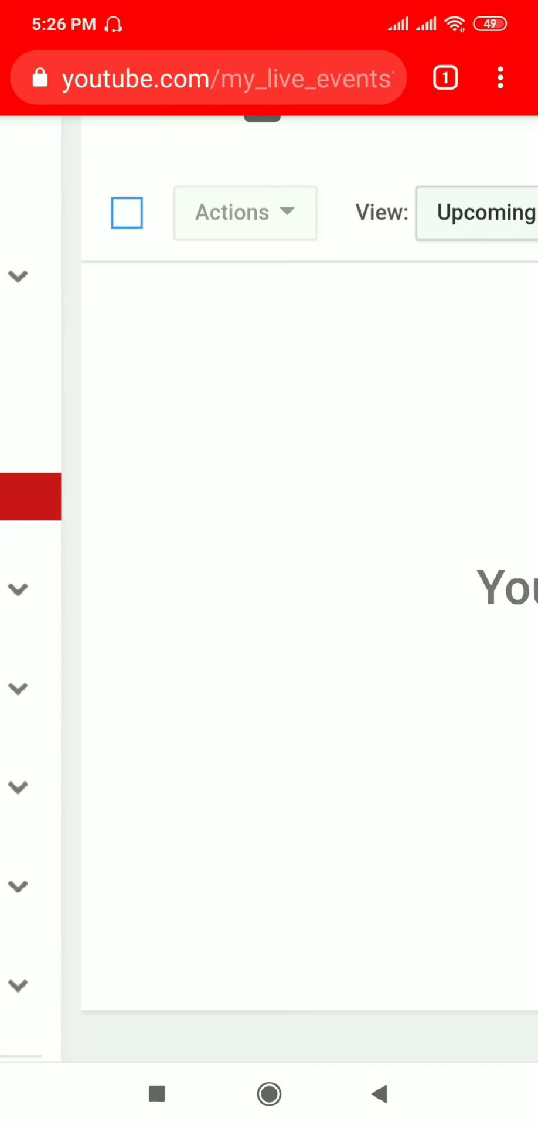
left_click(476, 212)
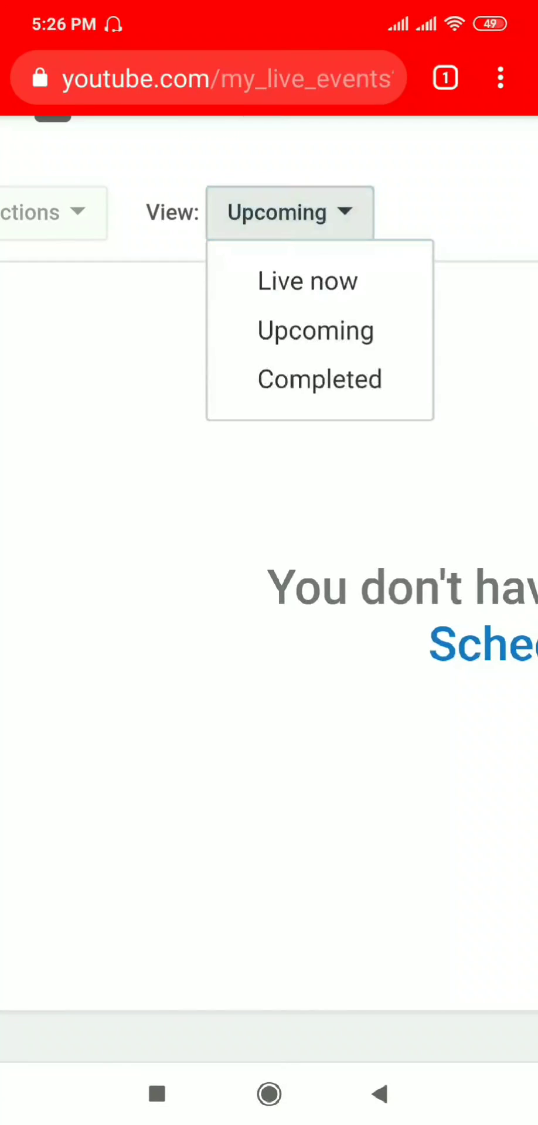
left_click(320, 379)
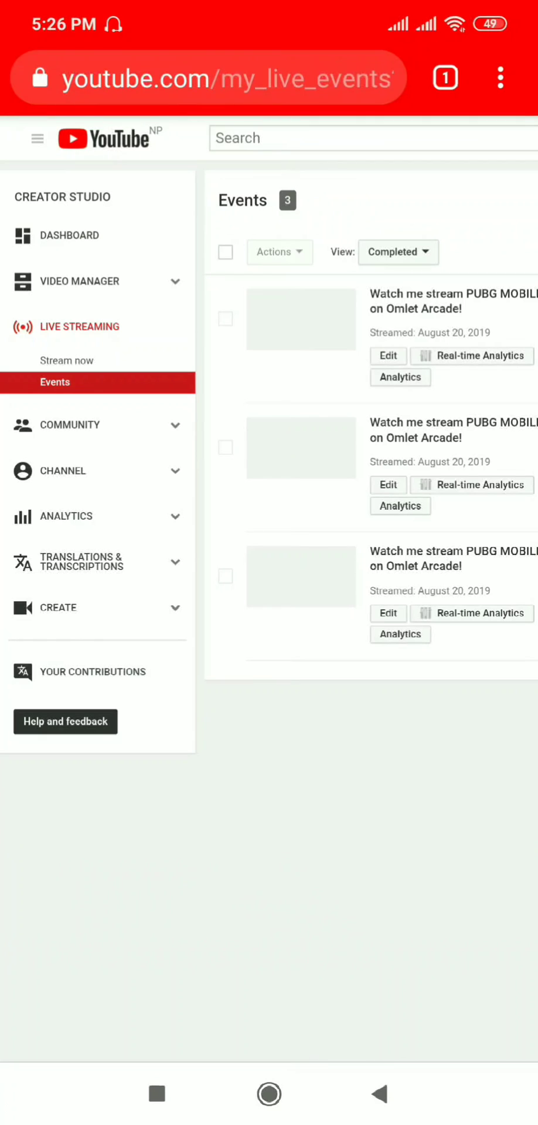
scroll("right", 3)
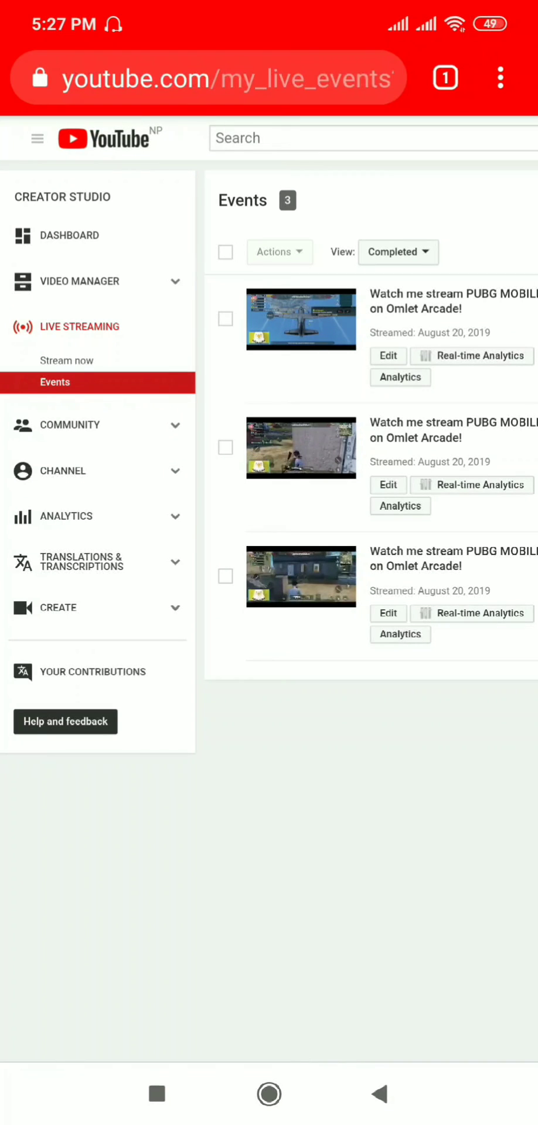
Select all three completed PUBG MOBILE streams and choose Delete from Actions
left_click(225, 319)
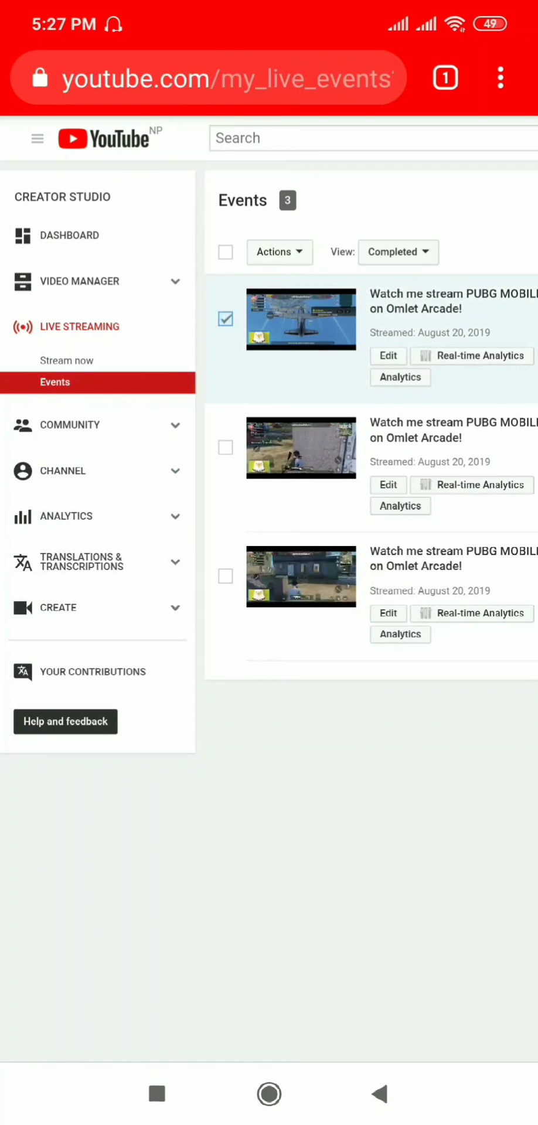
left_click(225, 252)
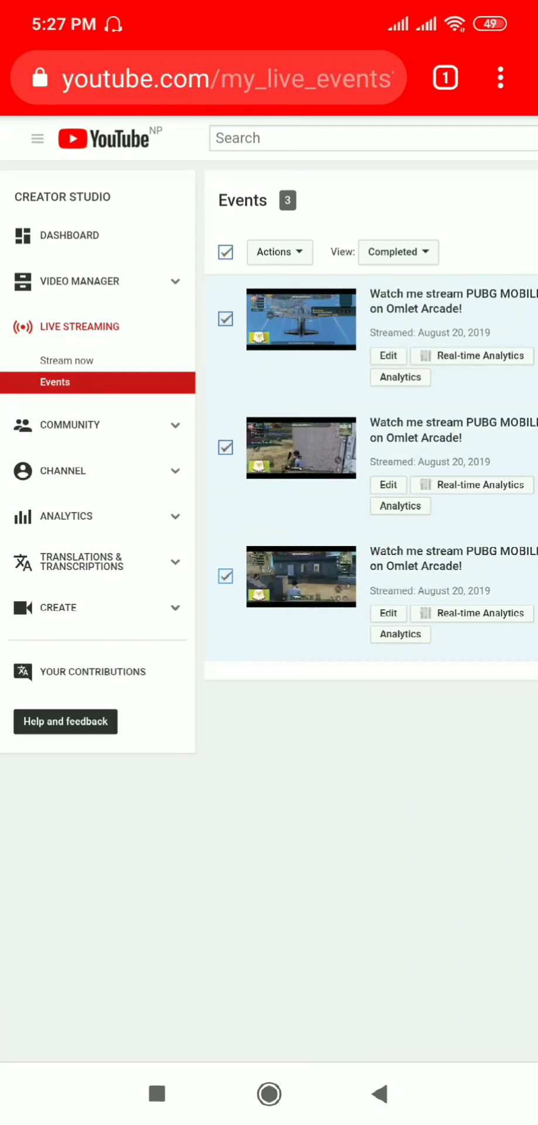
left_click(279, 252)
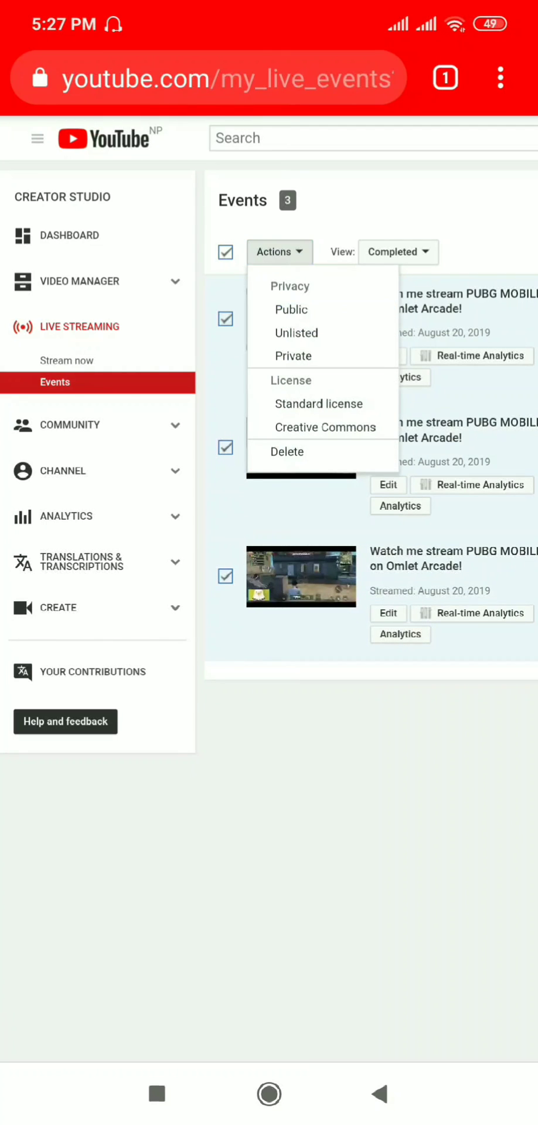
left_click(286, 452)
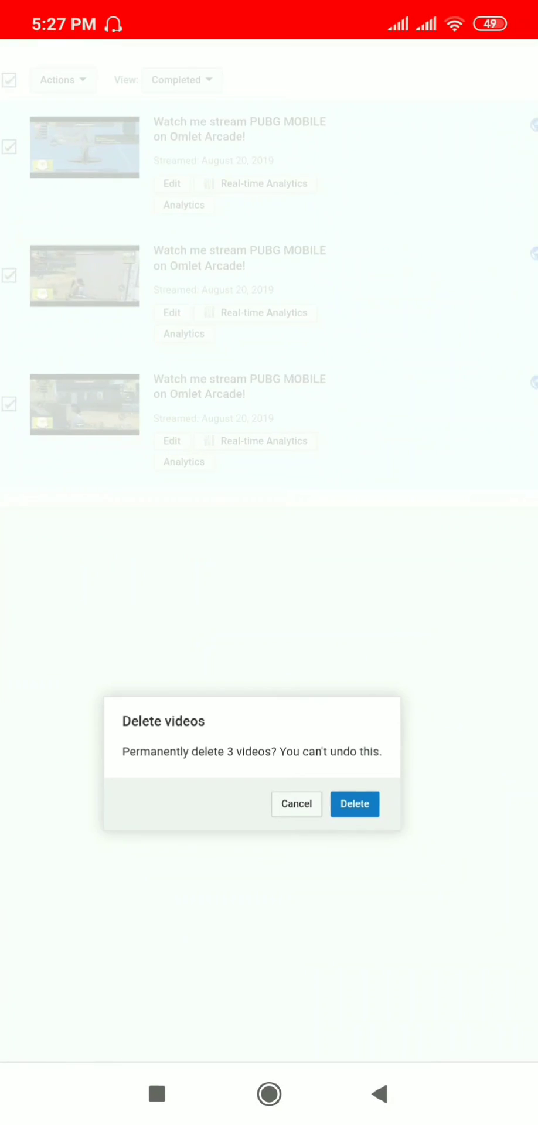
Confirm both deletion prompts to permanently remove the 3 stream videos
left_click(354, 803)
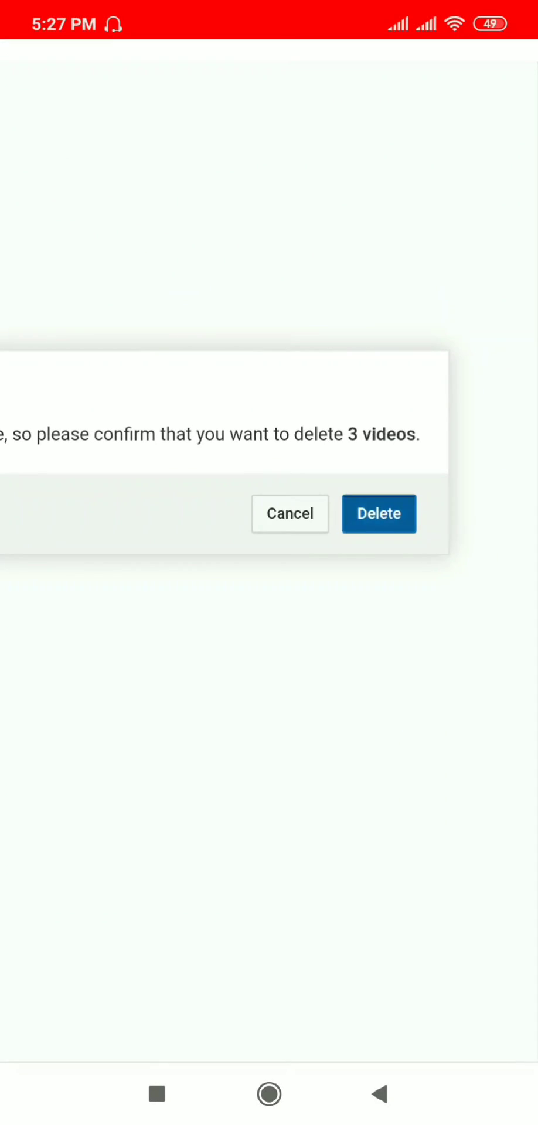
left_click(378, 514)
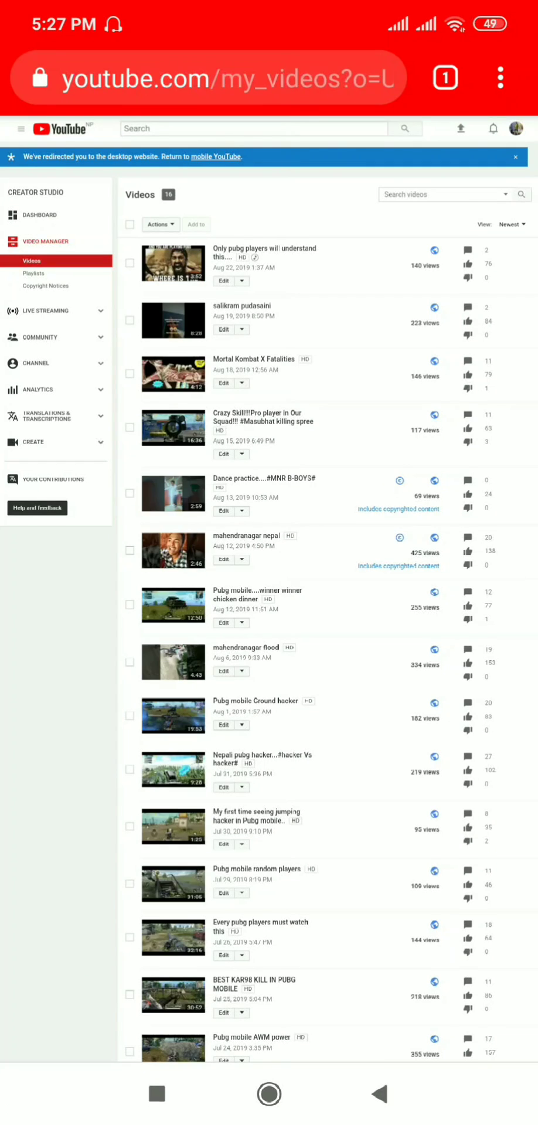
scroll("down", 3)
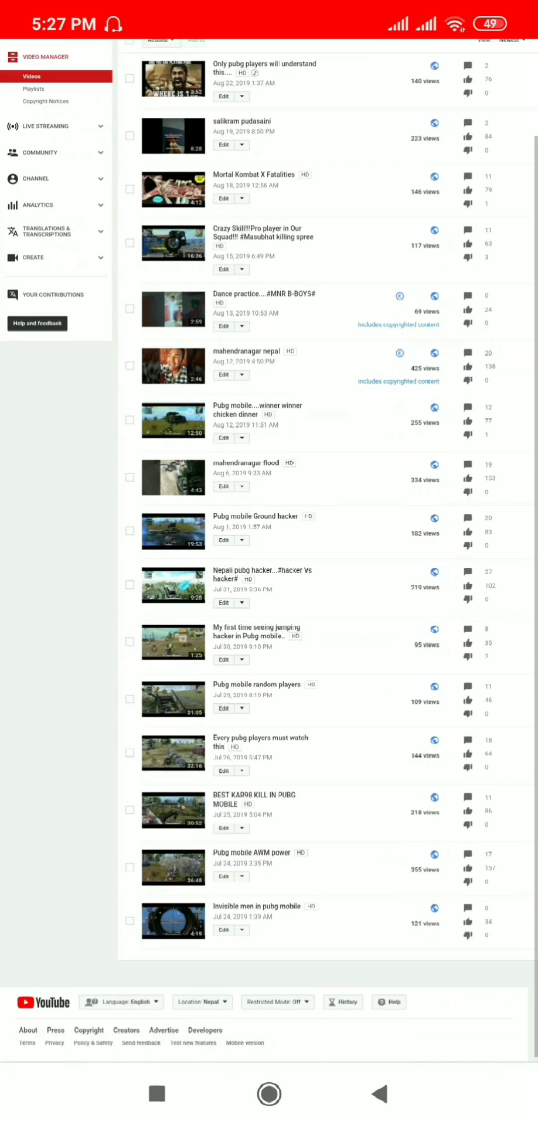